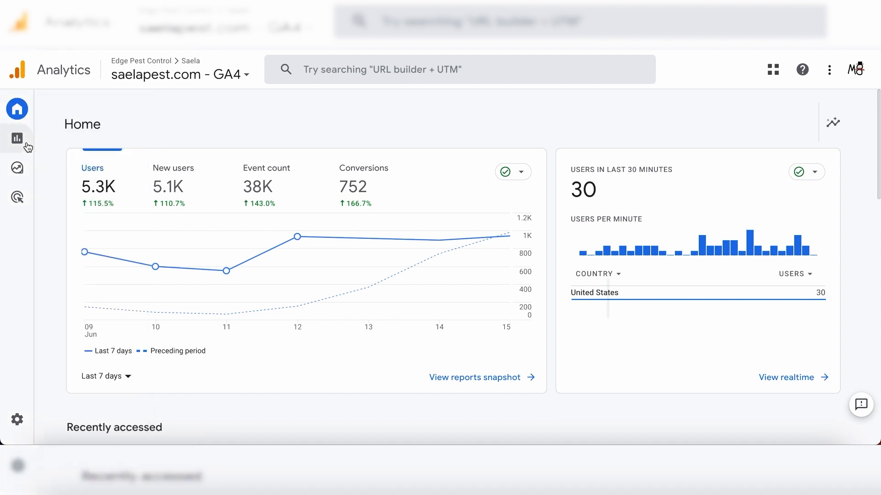
Navigate Reports > Life cycle > Acquisition to the Traffic acquisition report
left_click(17, 138)
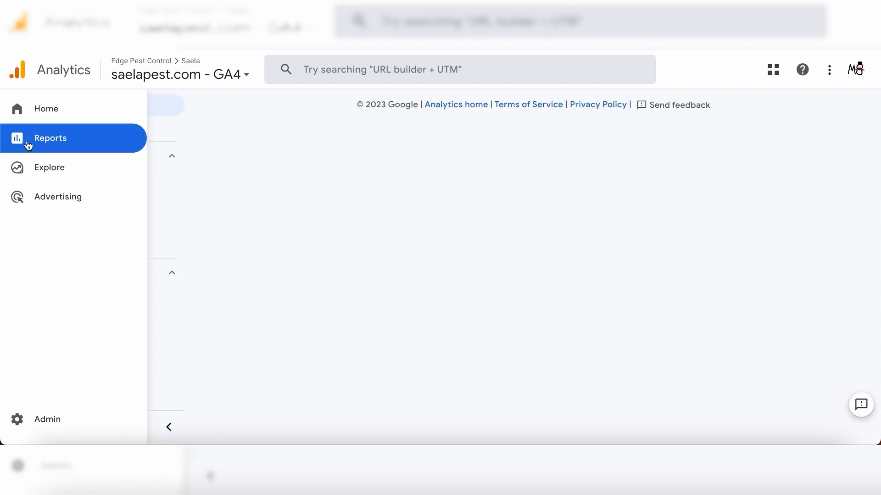
left_click(50, 138)
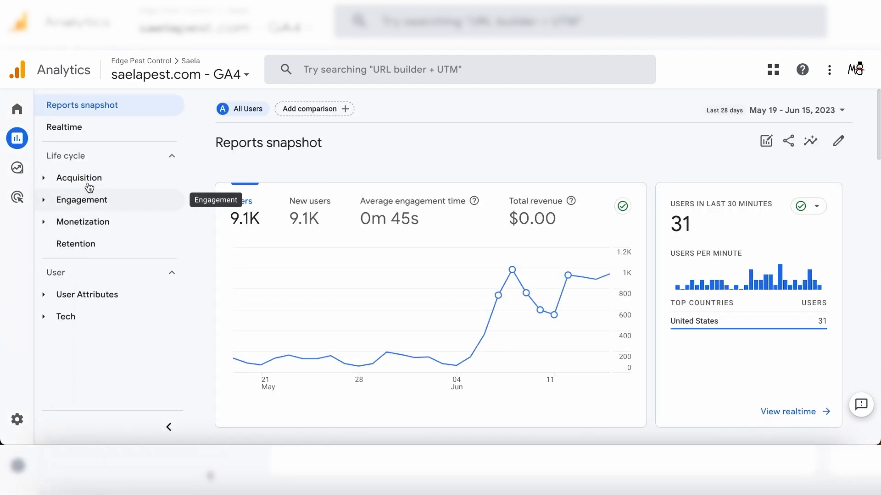
left_click(80, 177)
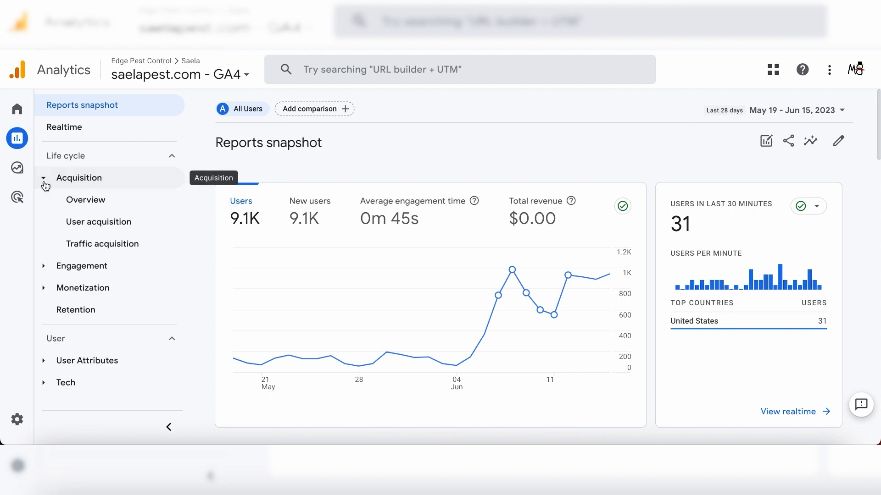
mouse_move(102, 243)
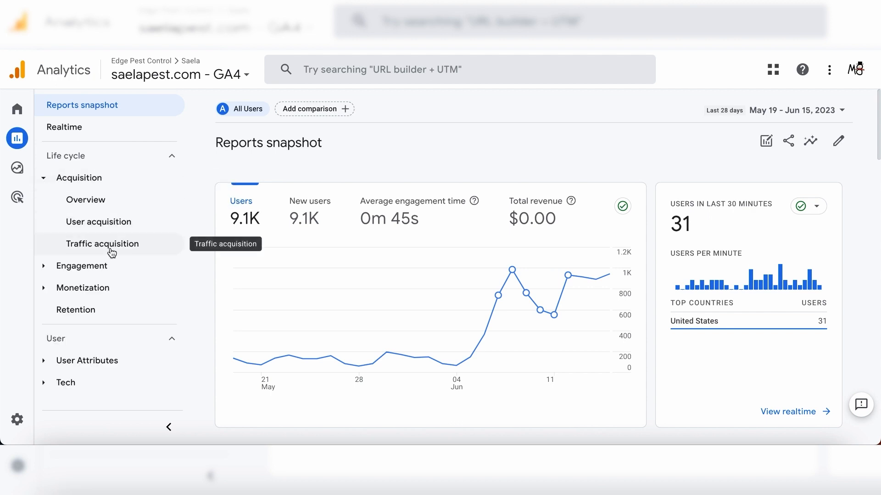
left_click(103, 243)
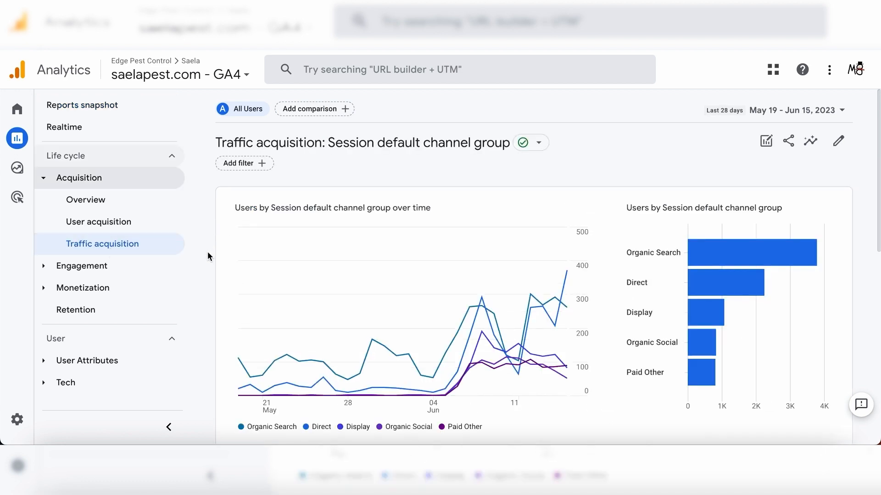
mouse_move(636, 183)
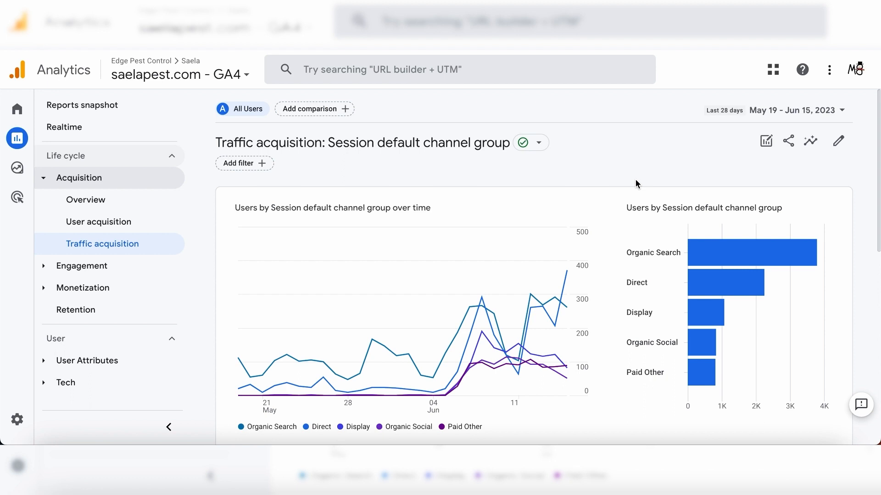
Scroll down to the table's Session default channel group dimension dropdown
scroll("down", 3)
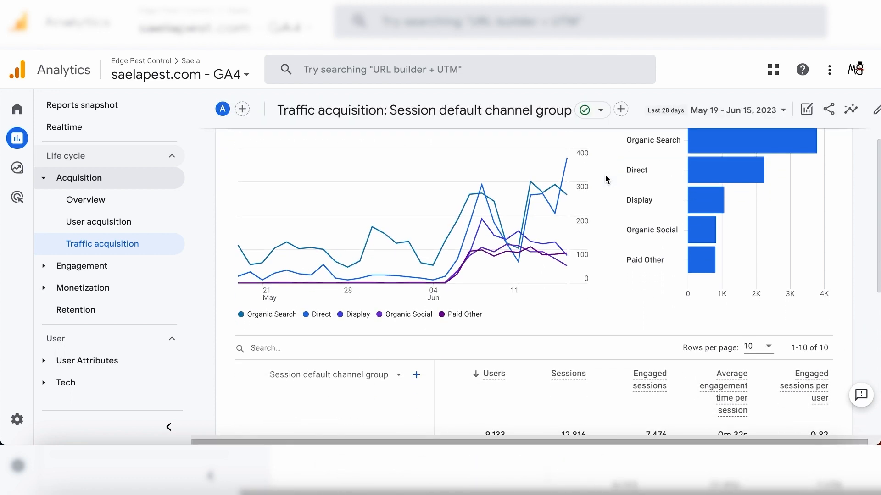
scroll("down", 3)
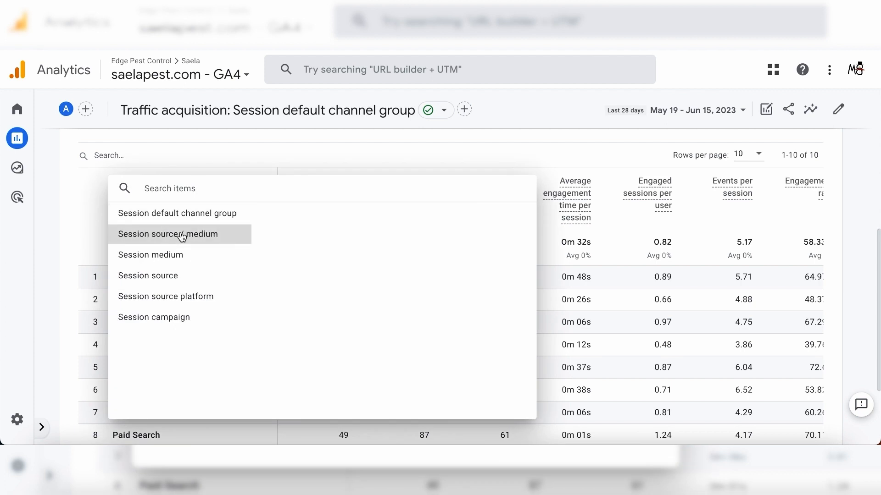
Choose Session source / medium as the table dimension and scroll through the per-source metrics
left_click(167, 234)
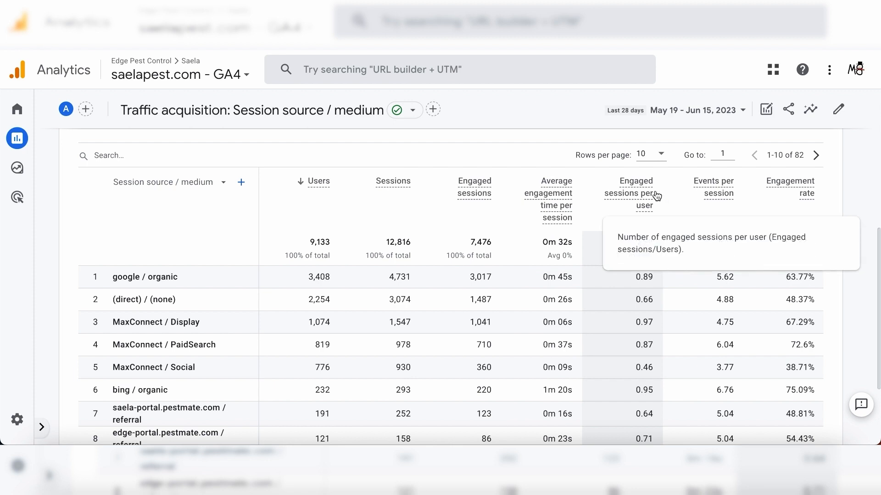
mouse_move(856, 200)
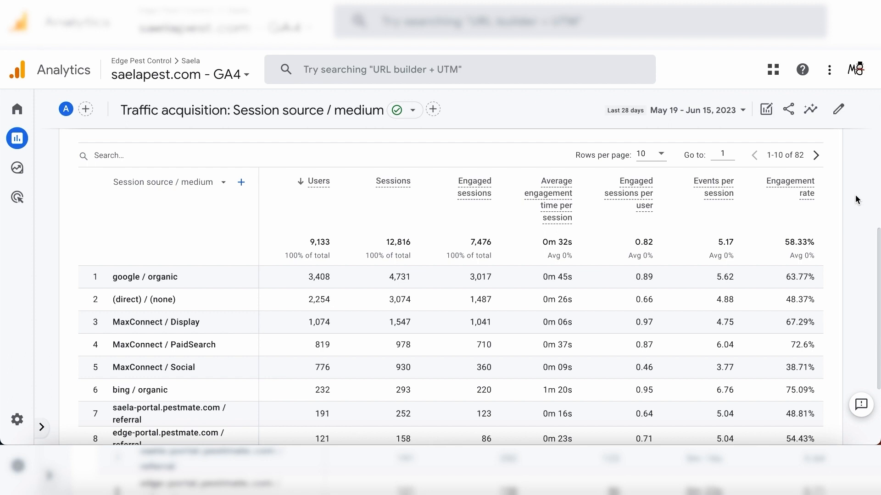
scroll("down", 3)
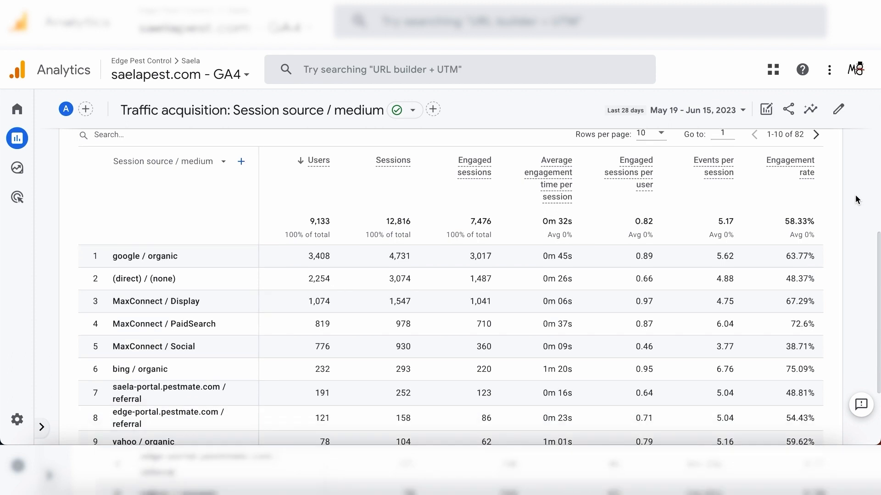